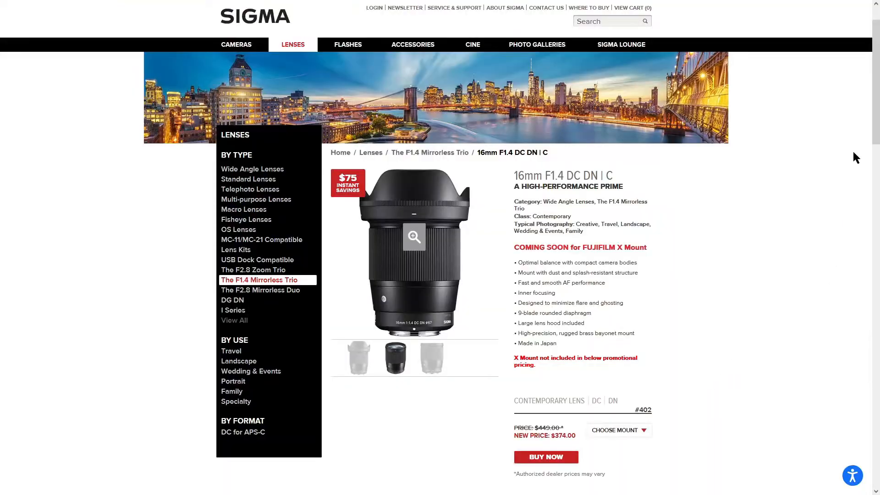
- Show the Short/Standard/Long focus ring operation adjustment options for the 16mm F1.4 DC DN lens
scroll(down, 3)
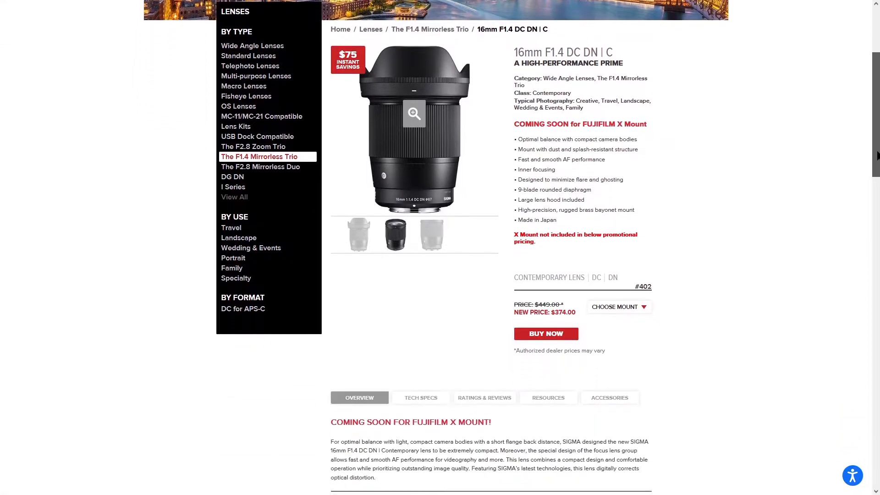
click(618, 307)
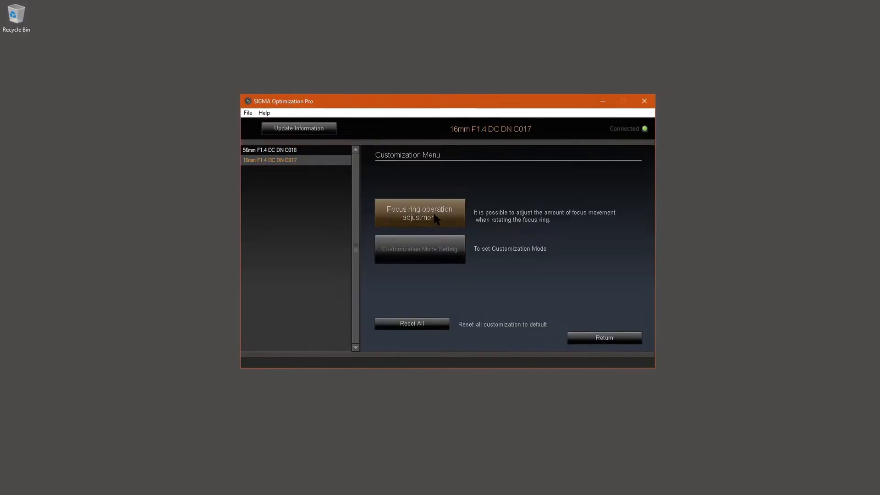
click(420, 212)
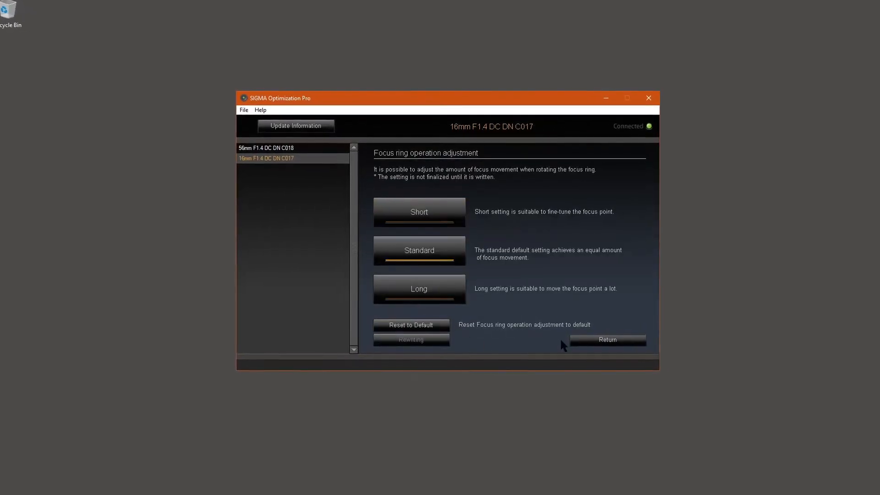